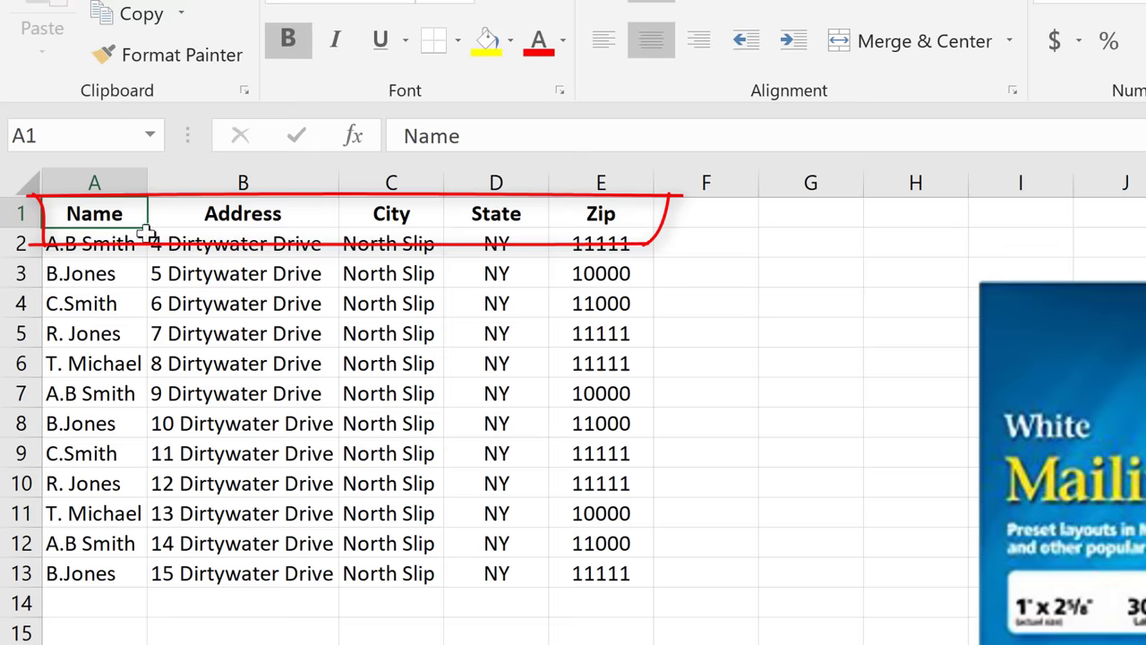
pyautogui.moveTo(141, 259)
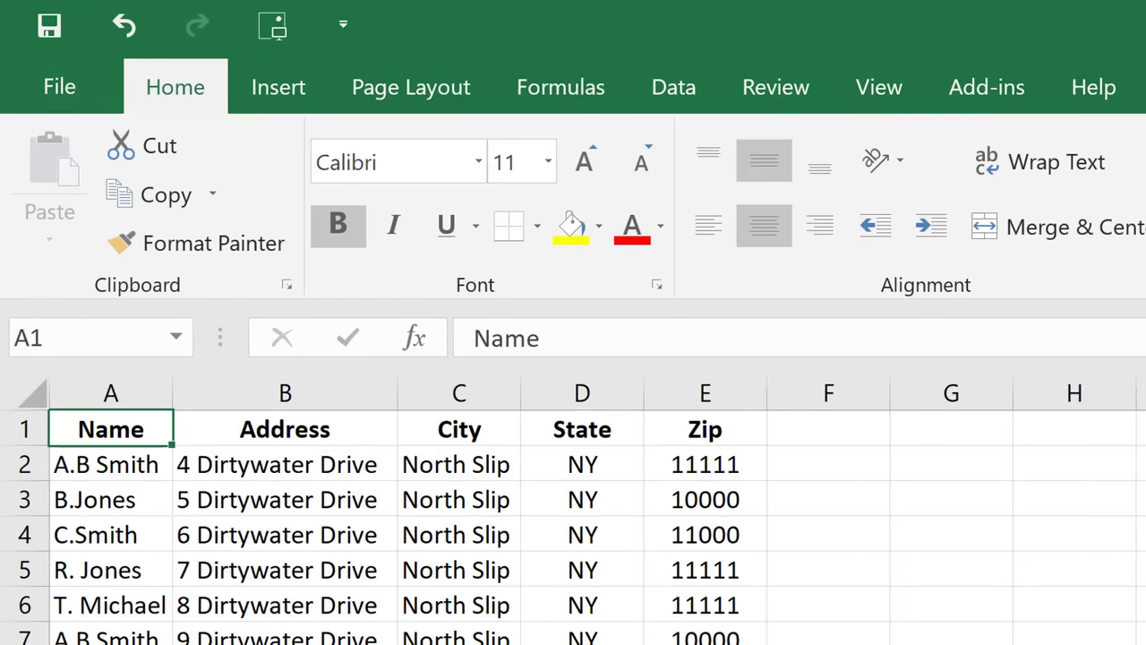
pyautogui.moveTo(76, 128)
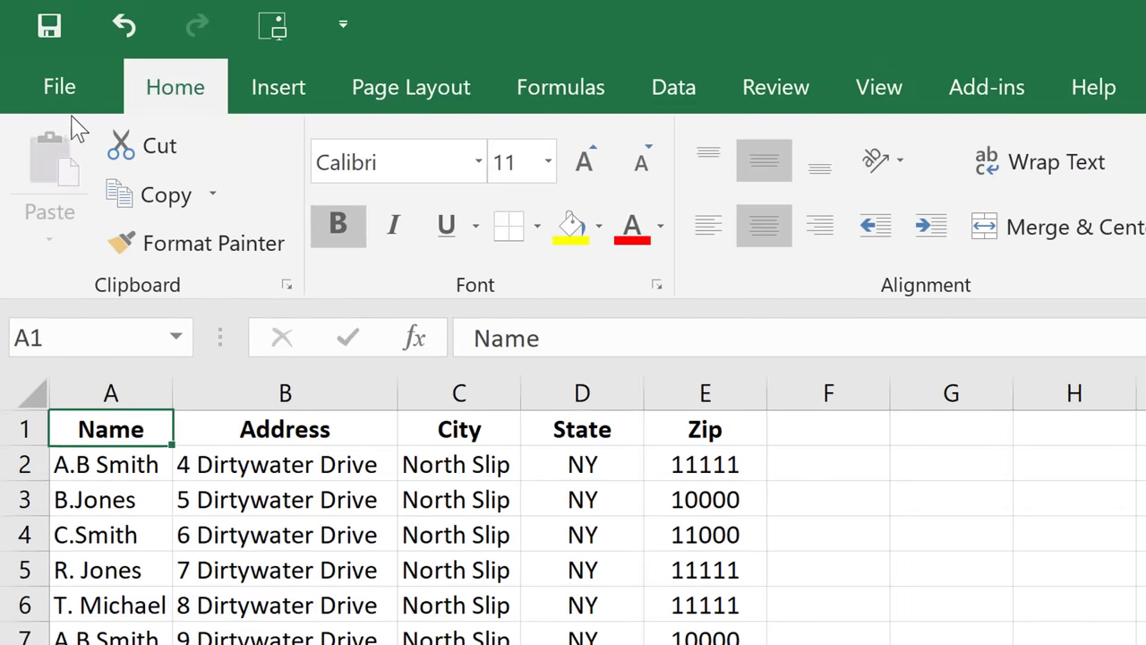
# Leave the Excel Name/Address/City/State/Zip list and return to the Windows desktop
pyautogui.click(59, 86)
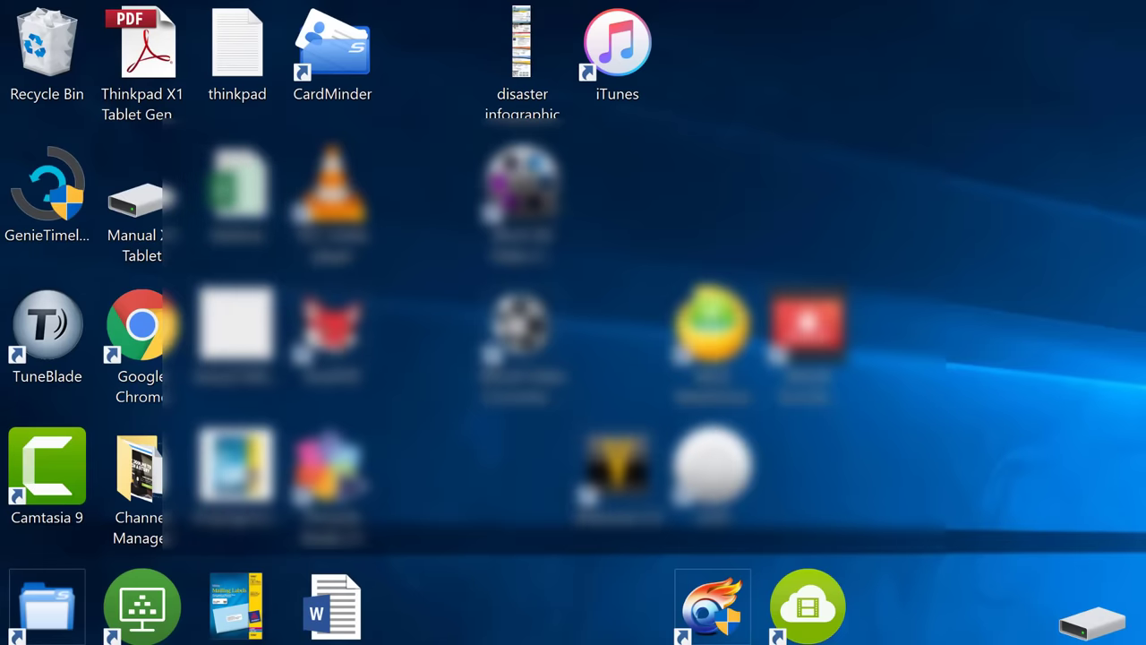
# Launch Word from the desktop shortcut and create a new blank document
pyautogui.doubleClick(333, 606)
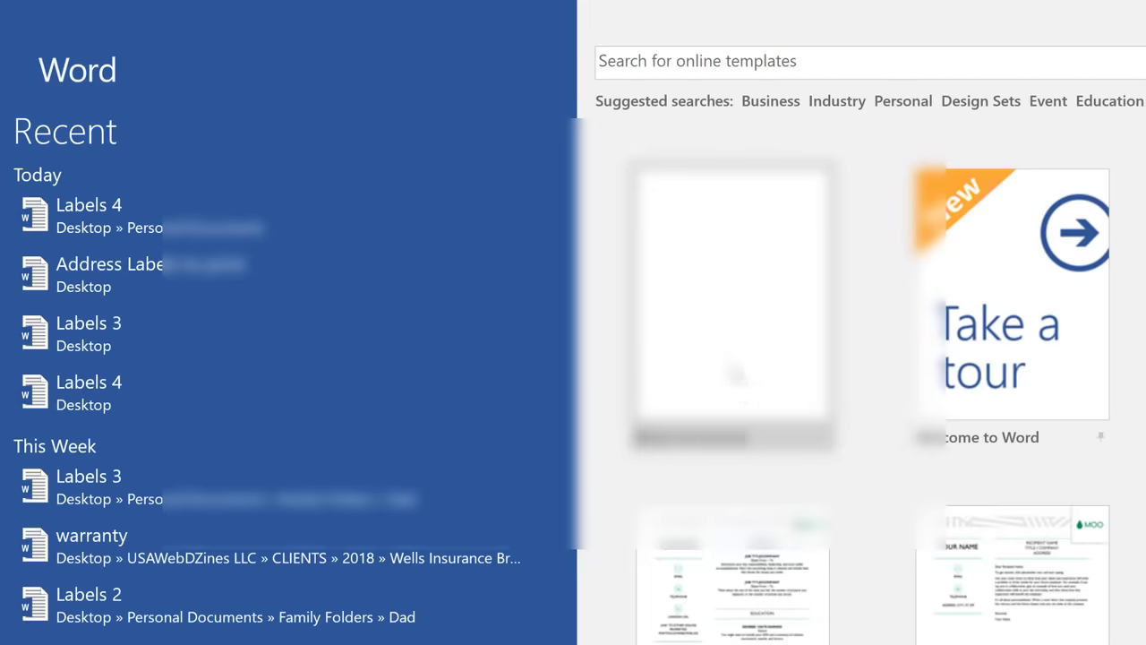
pyautogui.click(732, 304)
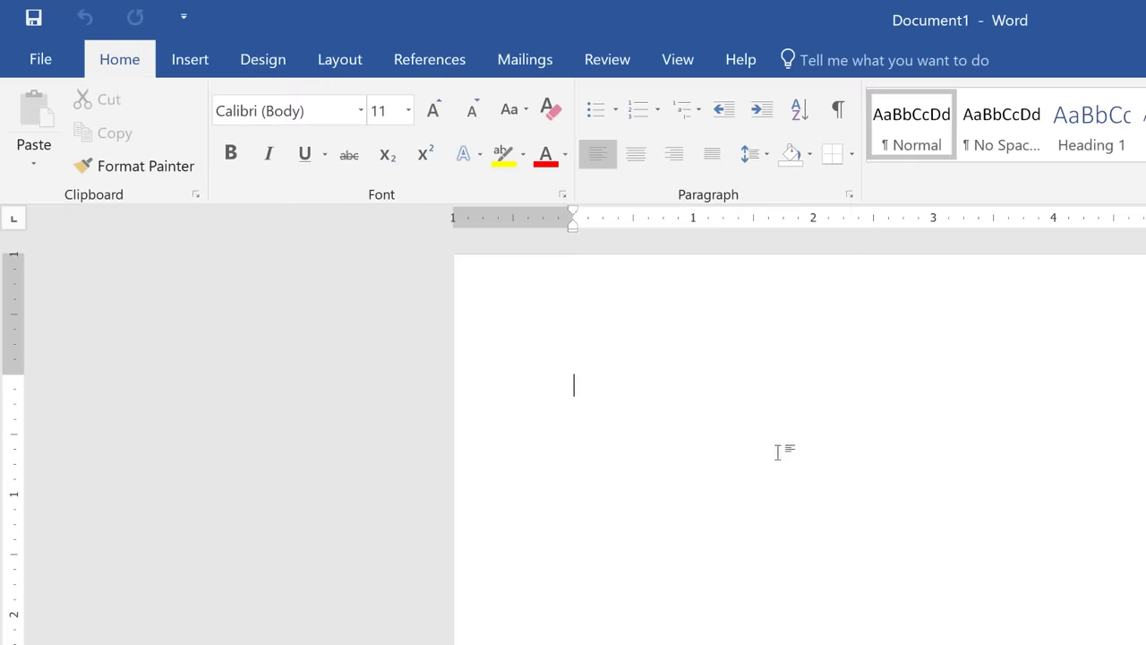
pyautogui.moveTo(778, 463)
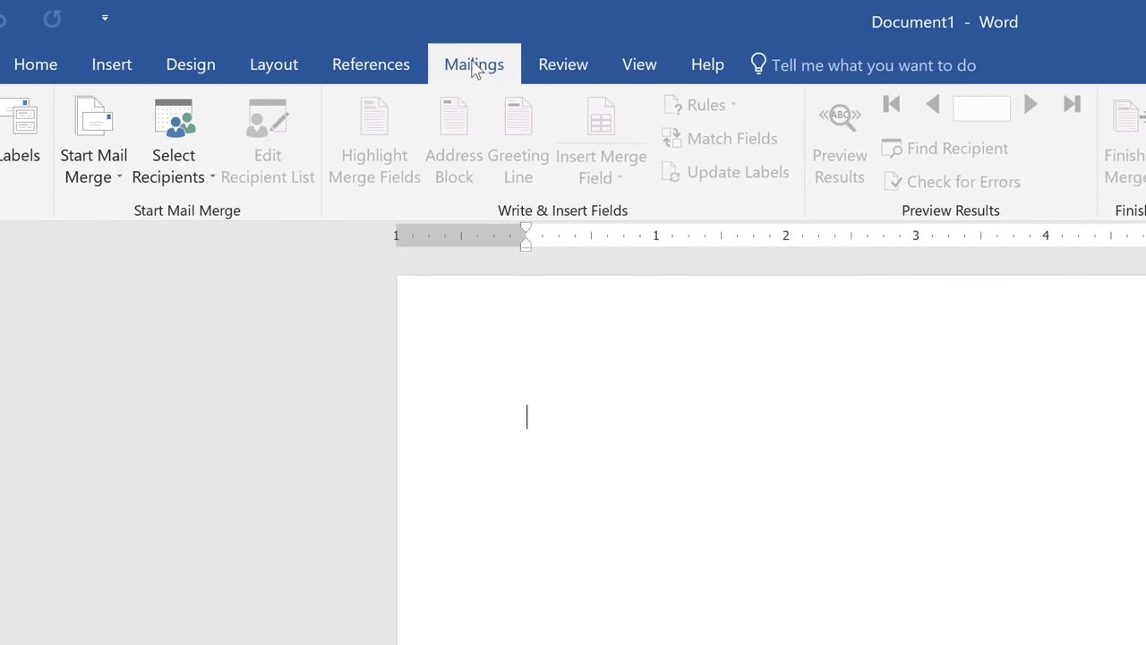
pyautogui.moveTo(93, 152)
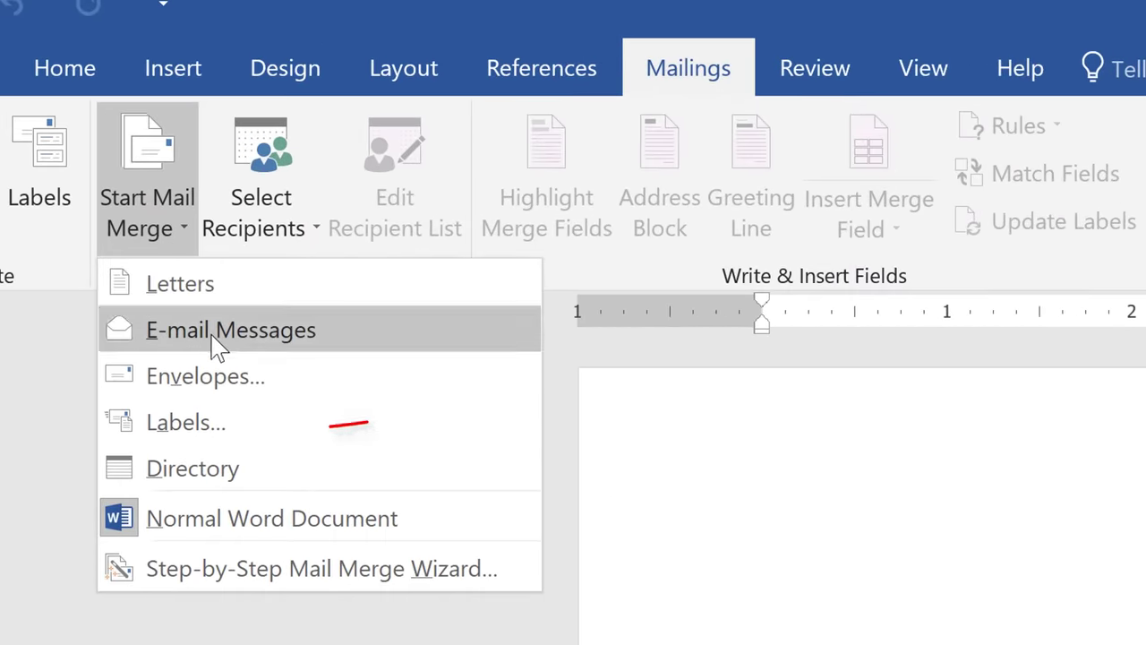
# Set up a label mail merge using Avery US Letter 5160 Address Labels
pyautogui.click(231, 330)
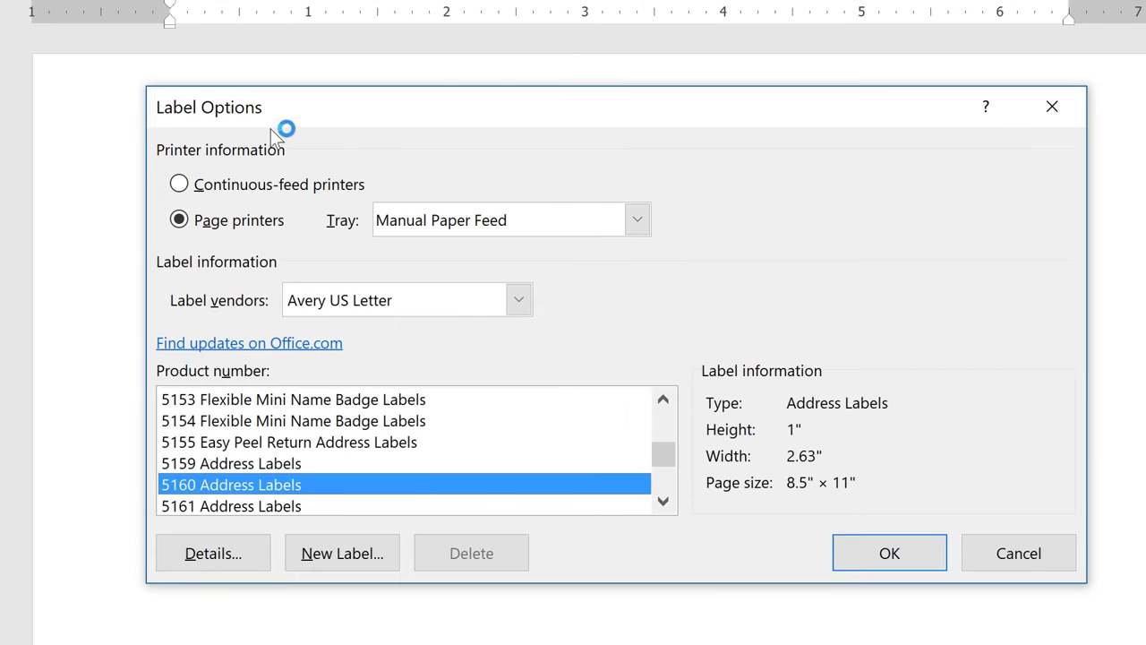
pyautogui.moveTo(315, 121)
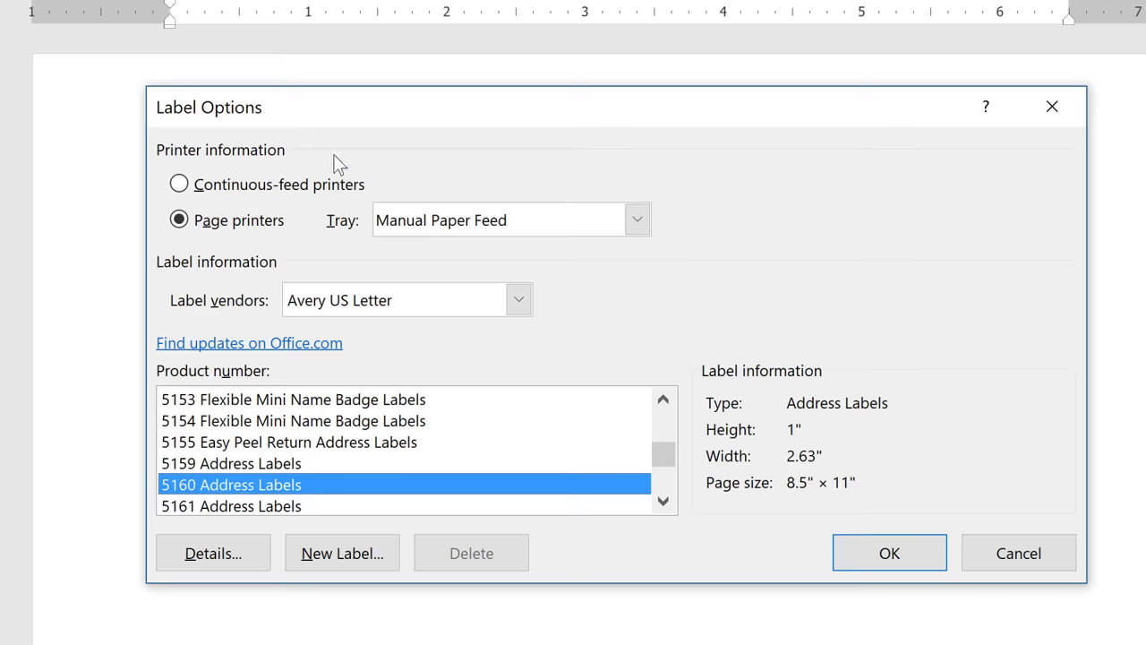
pyautogui.click(519, 300)
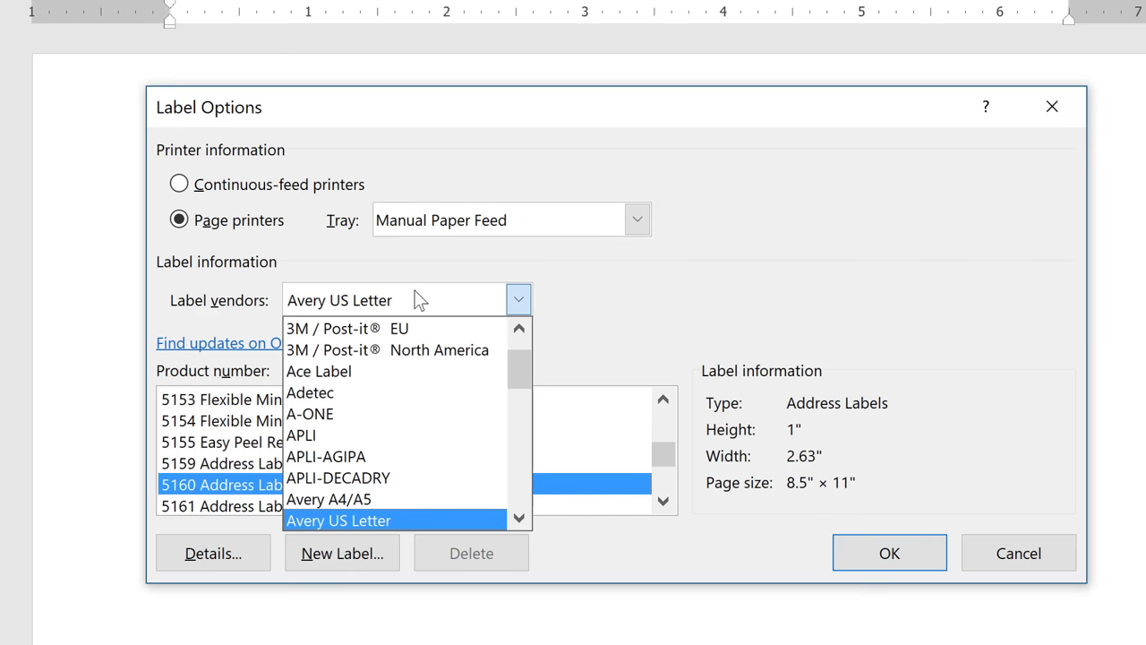
pyautogui.click(339, 520)
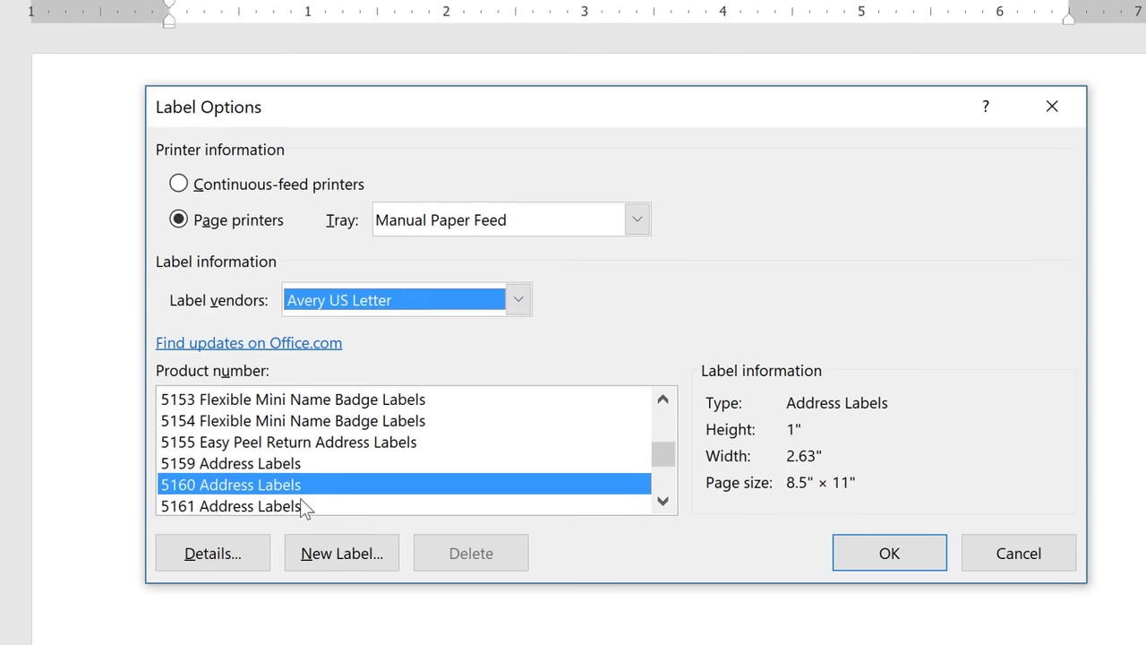
pyautogui.moveTo(292, 506)
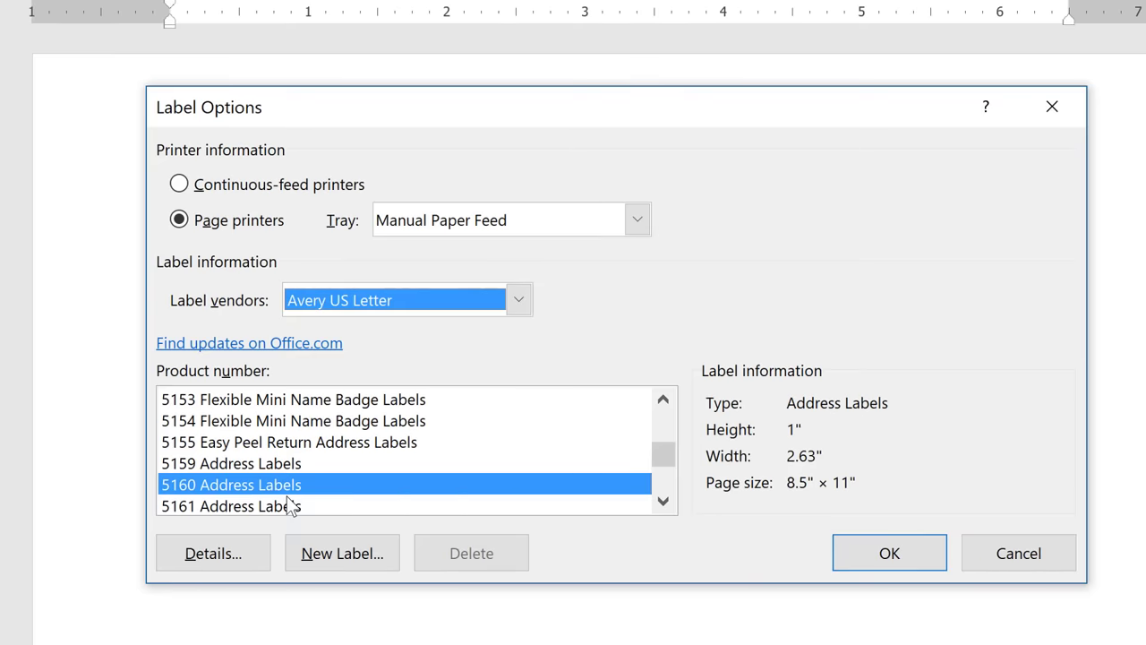
pyautogui.moveTo(835, 549)
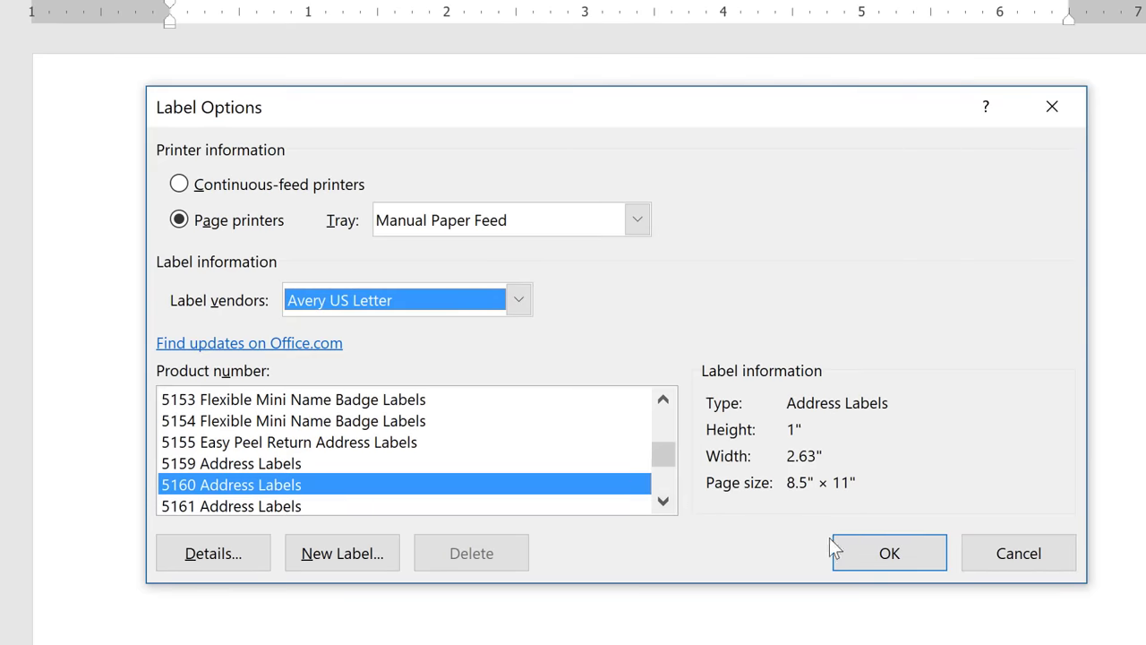
pyautogui.click(888, 552)
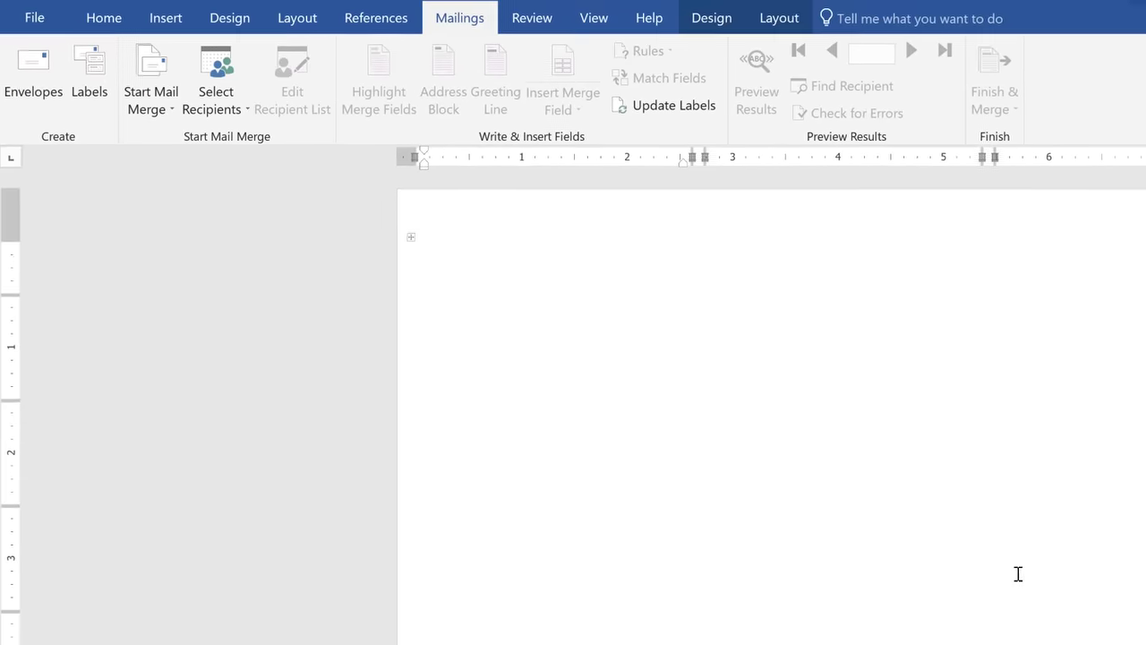
# Use the Address workbook on the Desktop, Sheet1$, as the existing recipient list
pyautogui.click(426, 260)
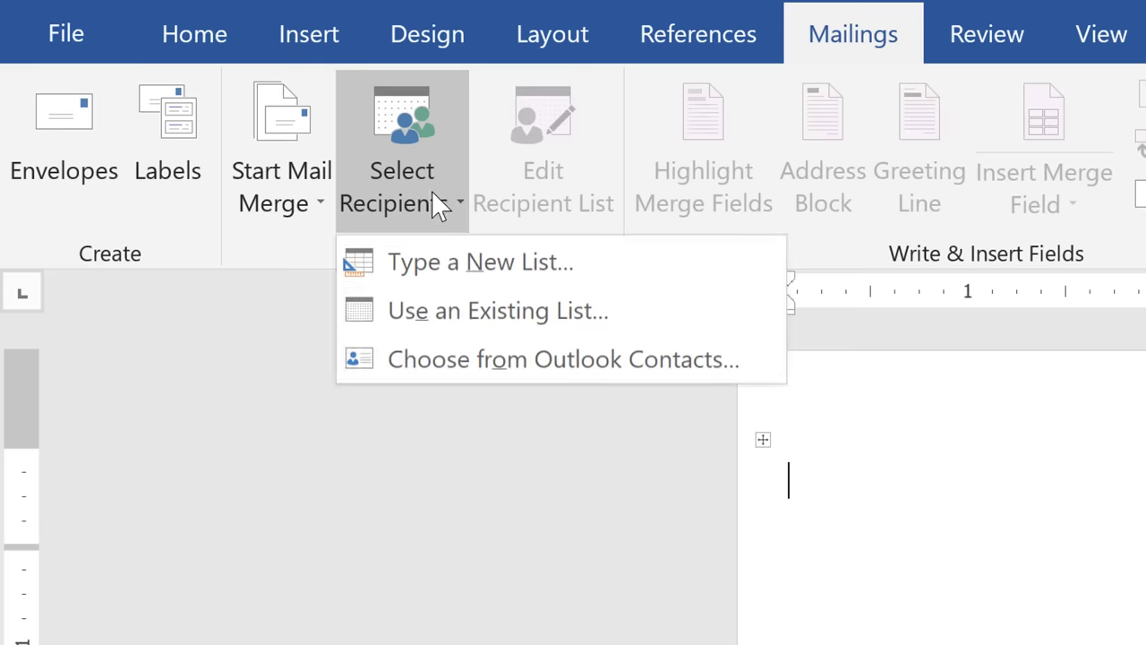
pyautogui.moveTo(583, 311)
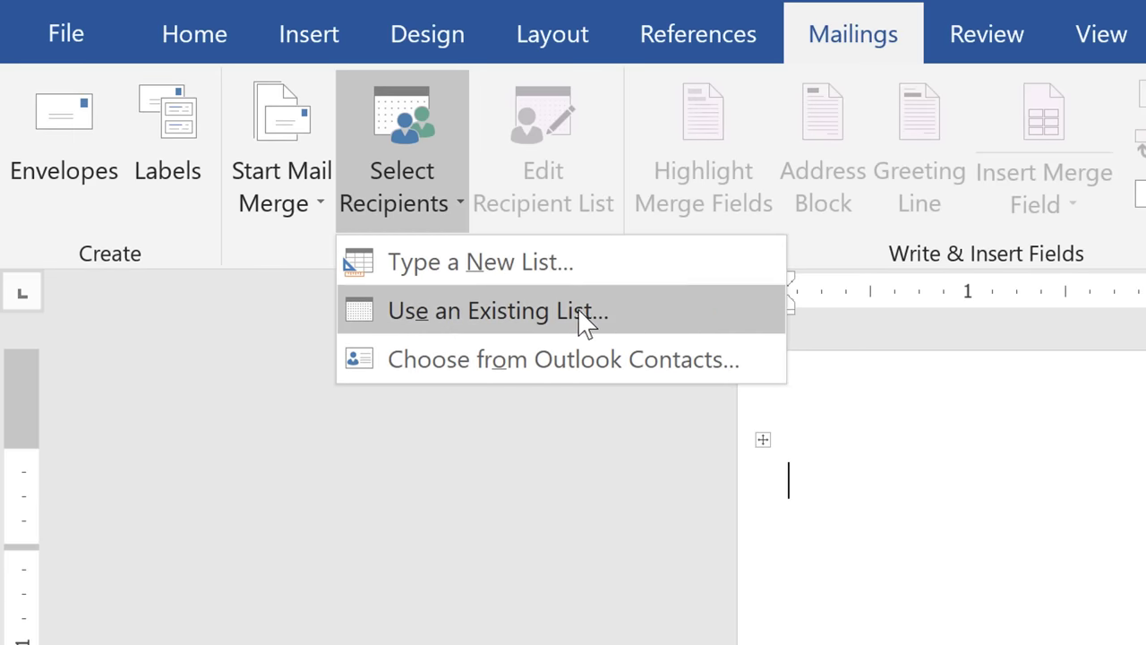
pyautogui.click(498, 311)
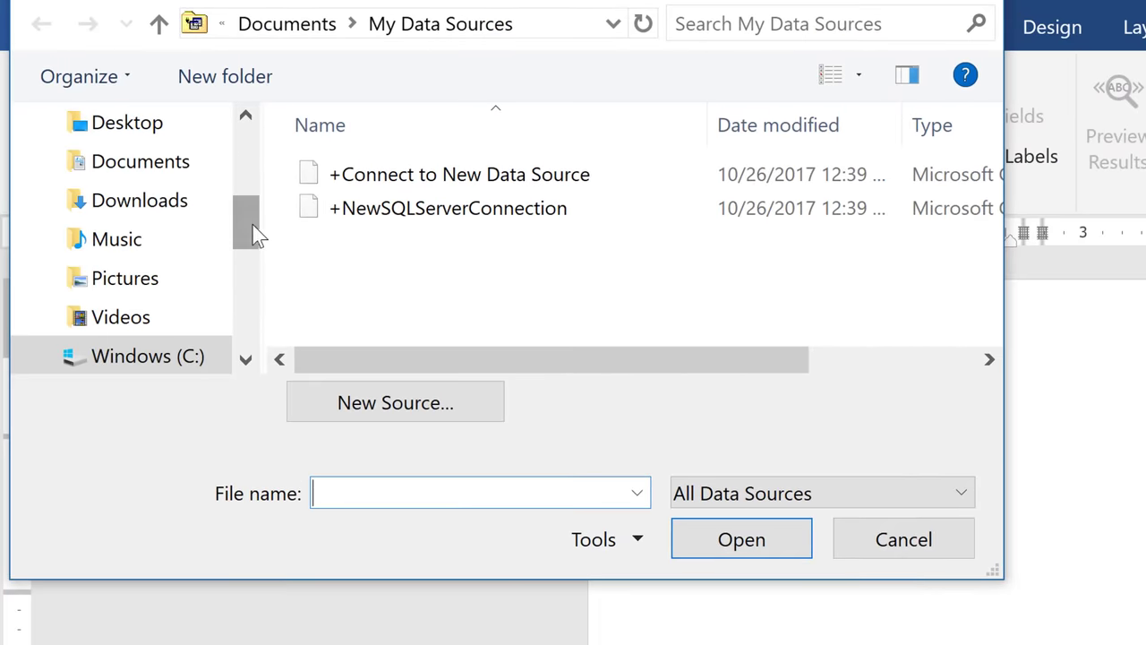
pyautogui.scroll(3)
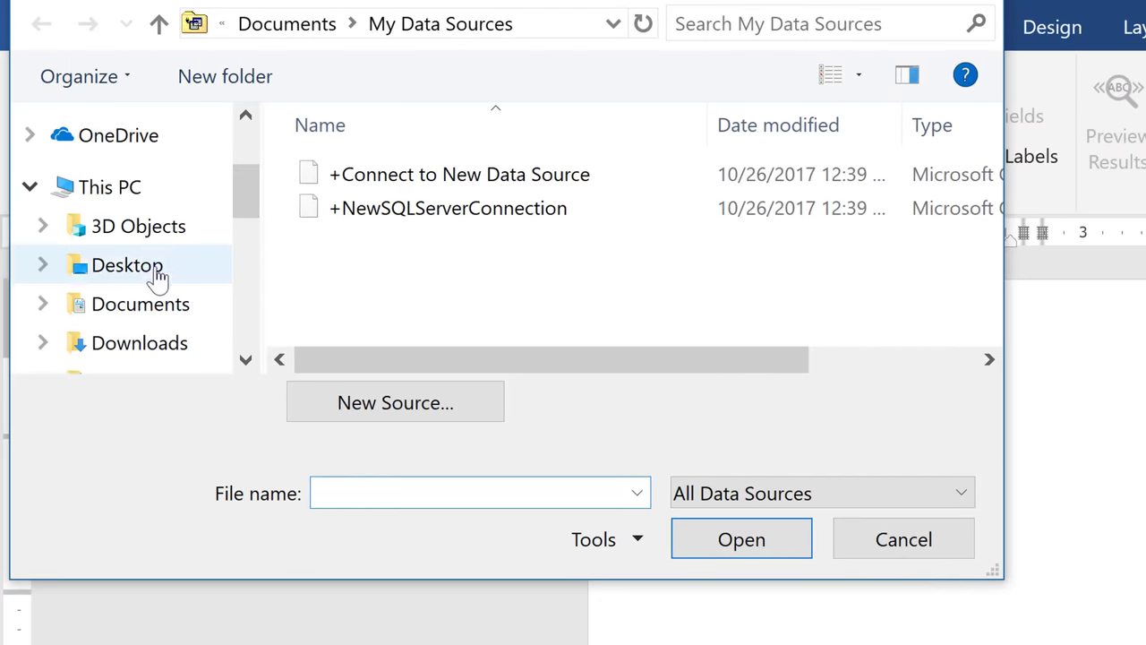
pyautogui.click(127, 264)
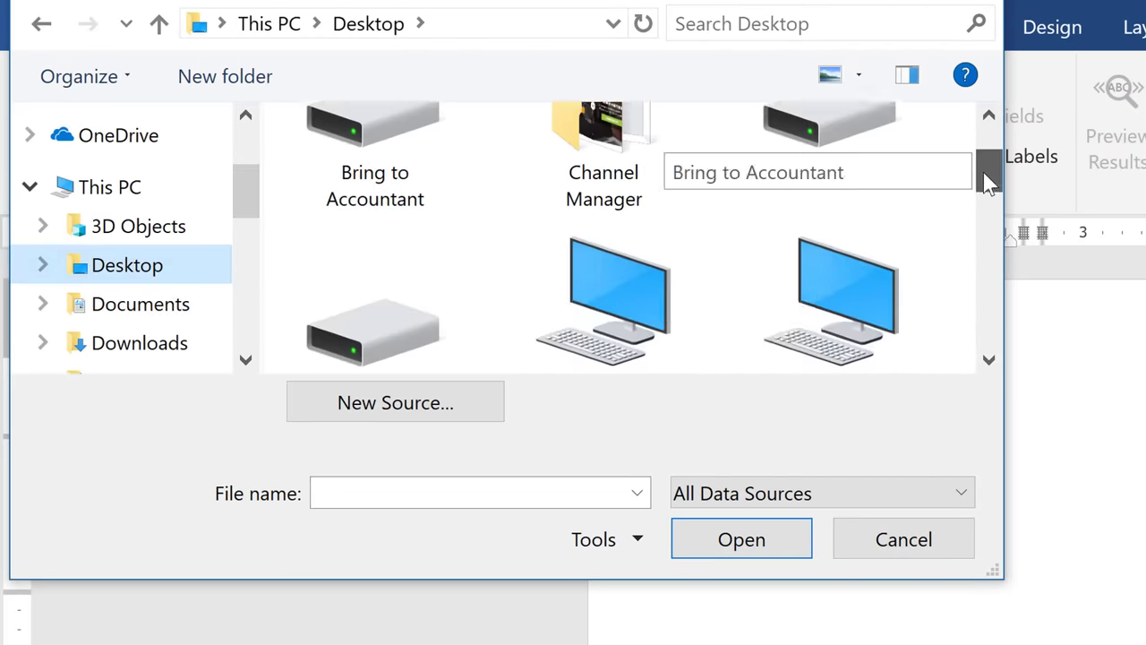
pyautogui.scroll(-3)
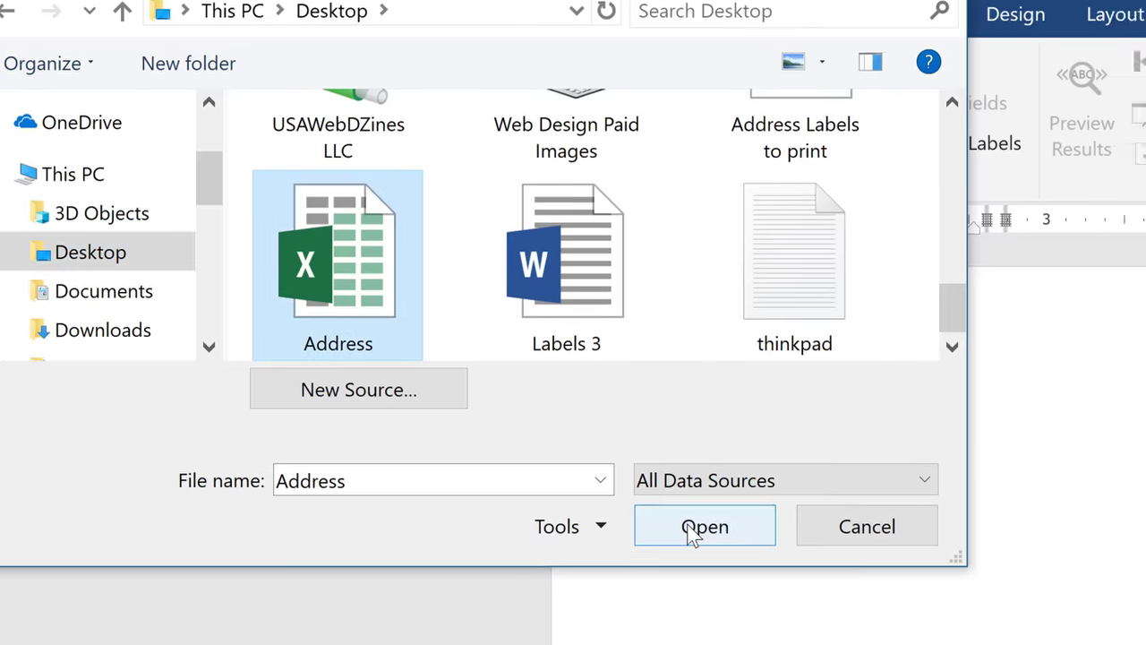
pyautogui.click(704, 526)
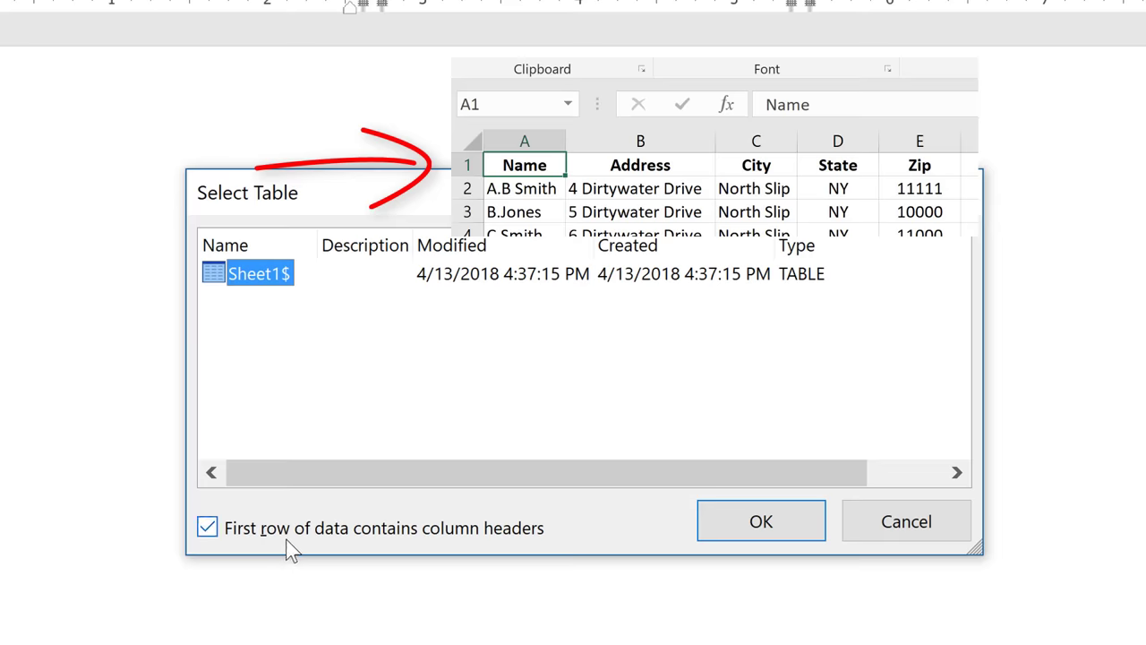
pyautogui.click(761, 520)
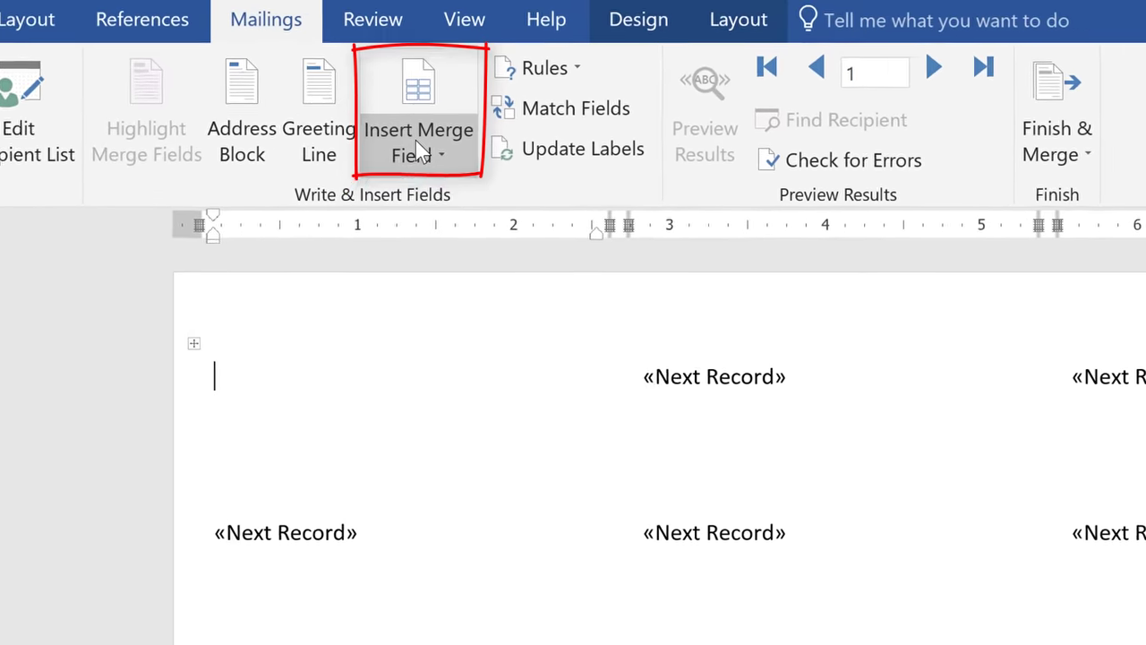
pyautogui.moveTo(411, 161)
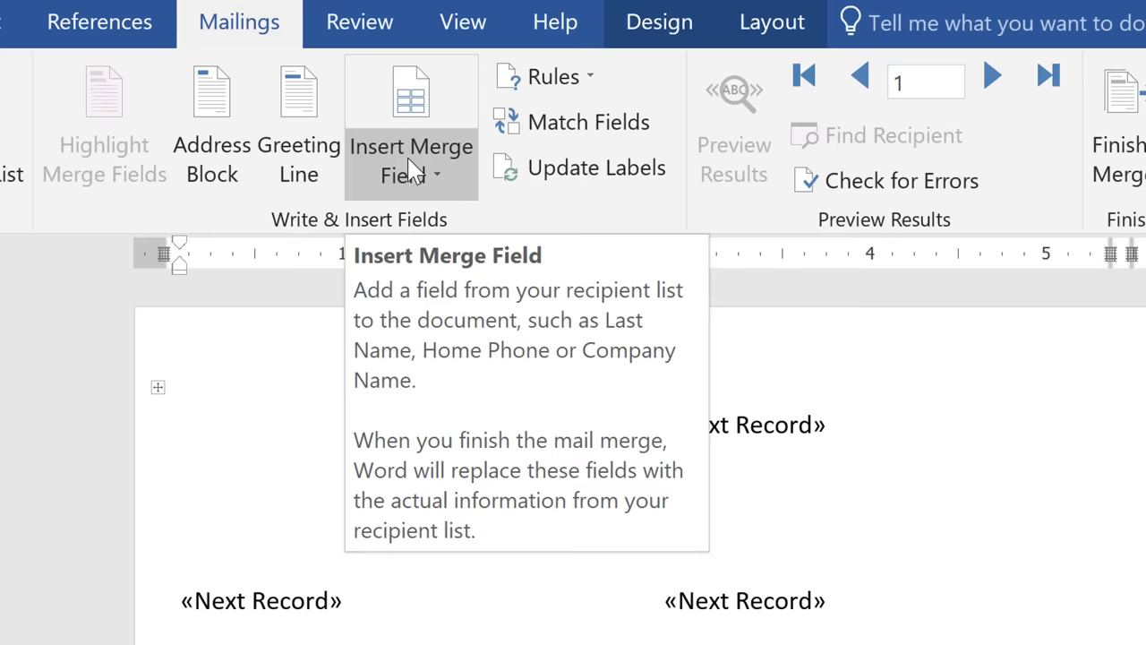
# Insert Name, Address, then City, State and Zip merge fields on three lines of the first label
pyautogui.click(180, 424)
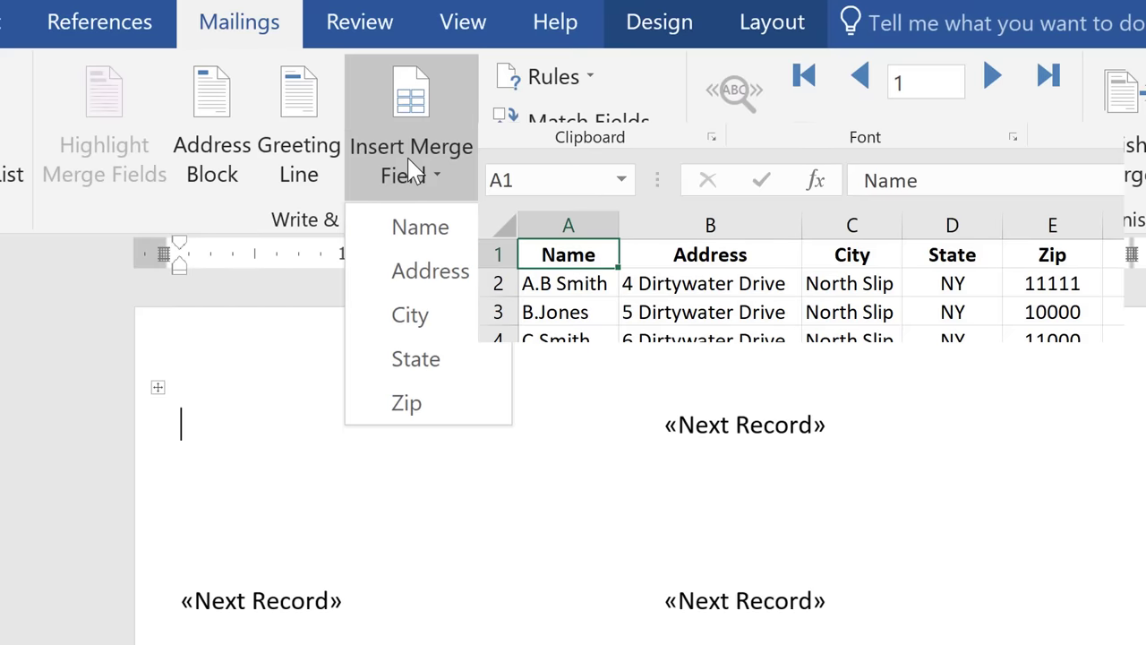
pyautogui.click(421, 227)
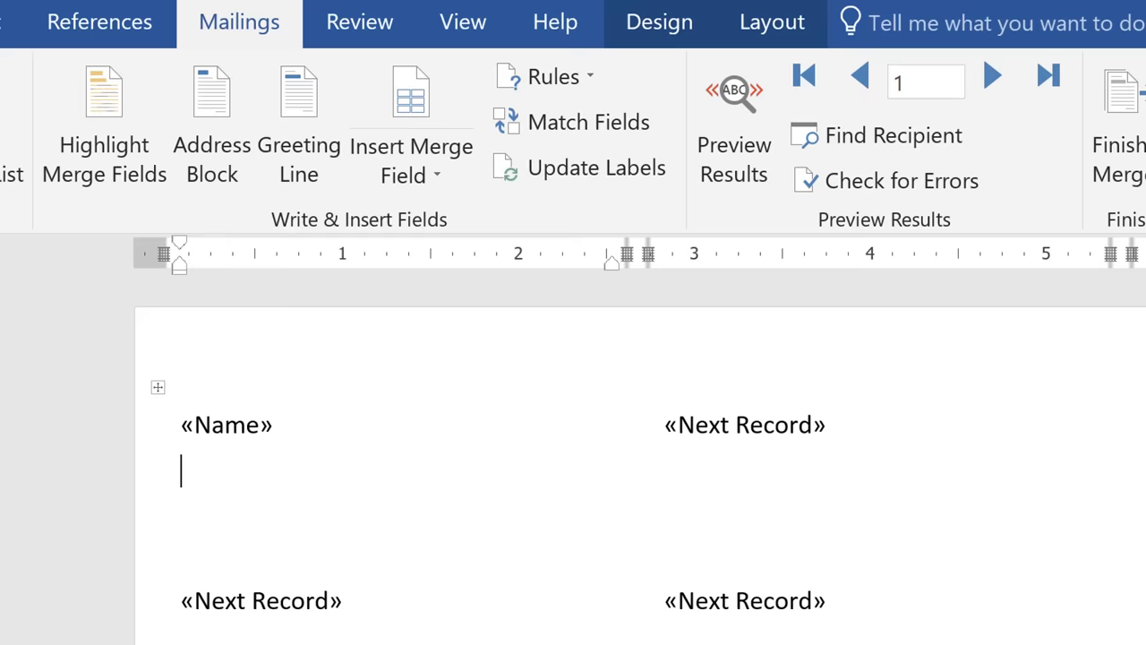
pyautogui.click(410, 160)
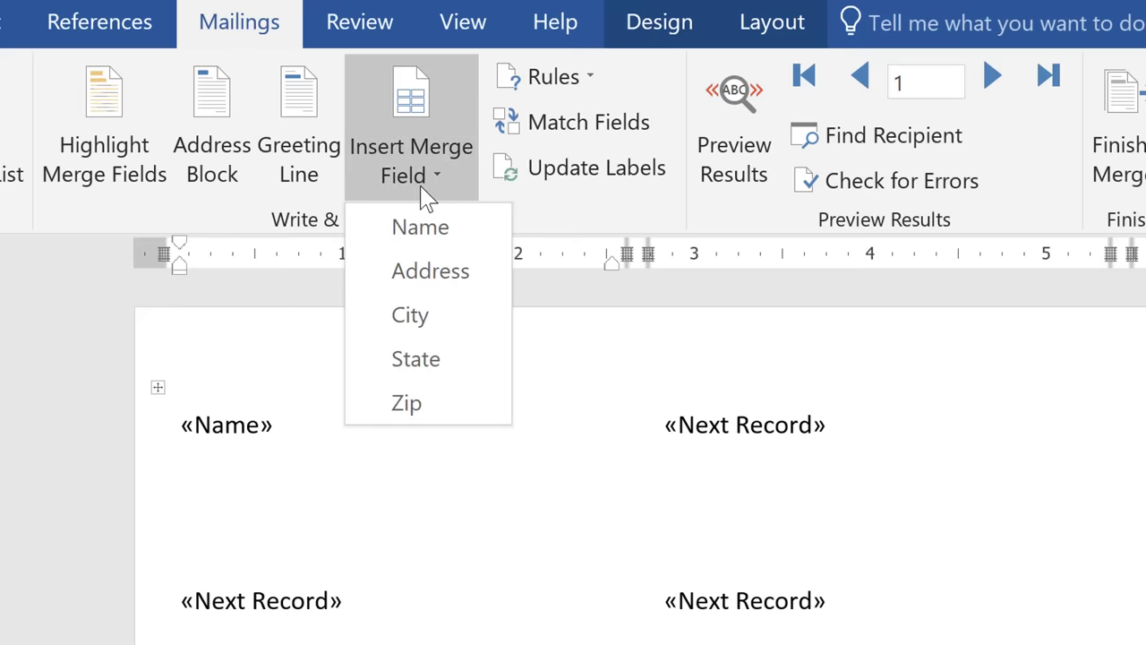
pyautogui.click(430, 270)
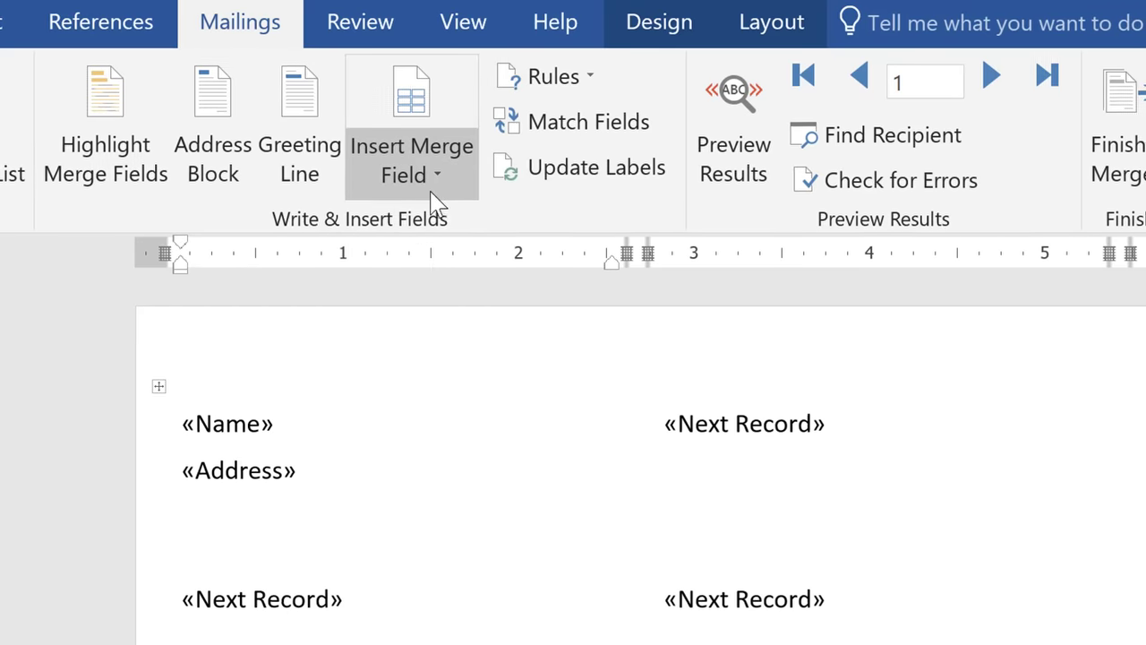
pyautogui.click(411, 160)
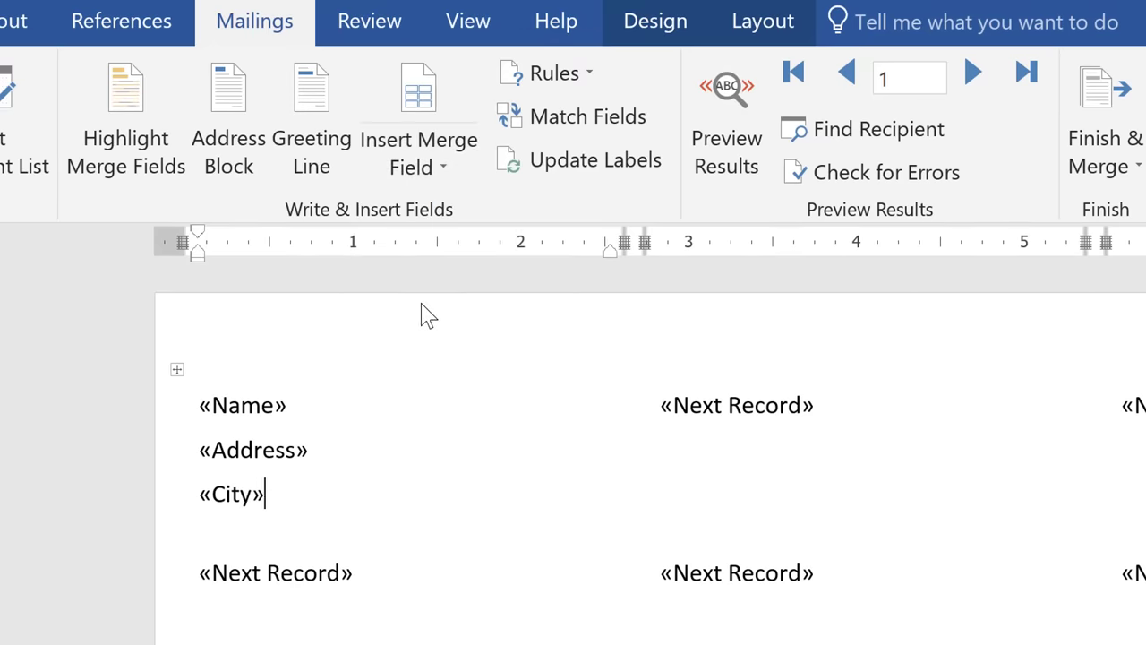
pyautogui.click(419, 152)
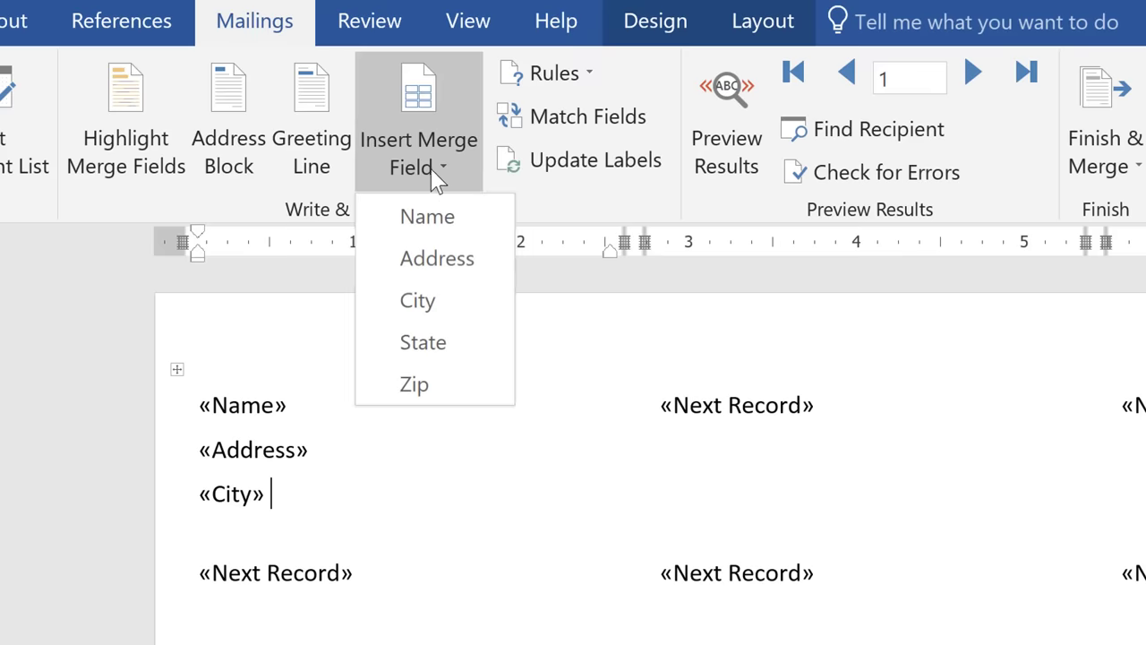
pyautogui.click(423, 342)
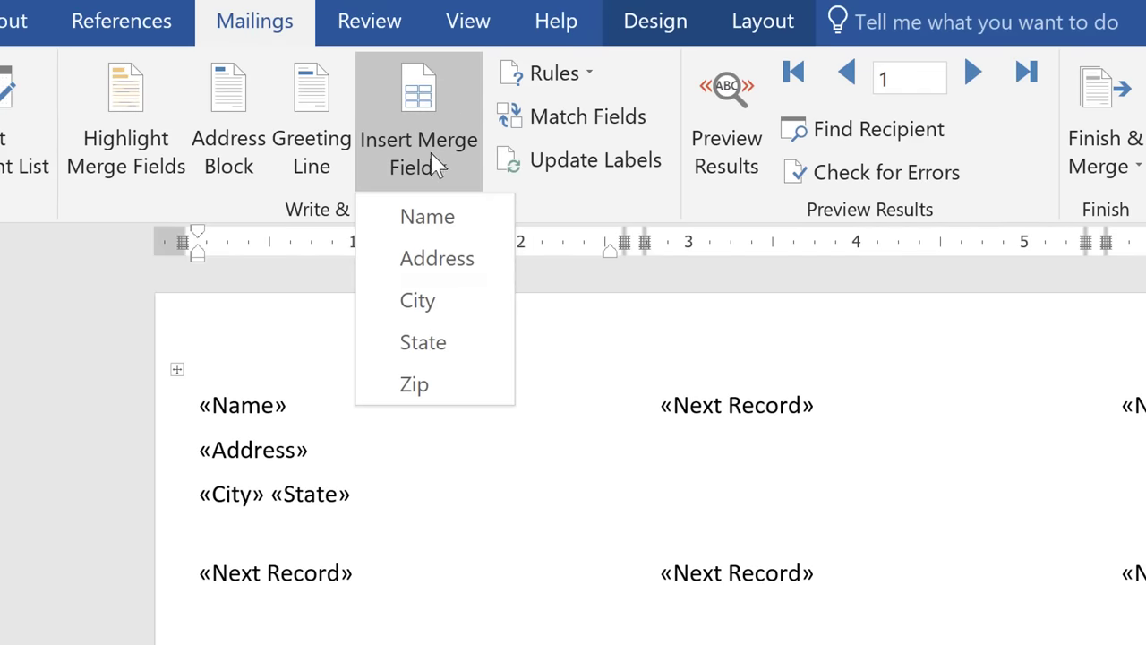
pyautogui.click(414, 384)
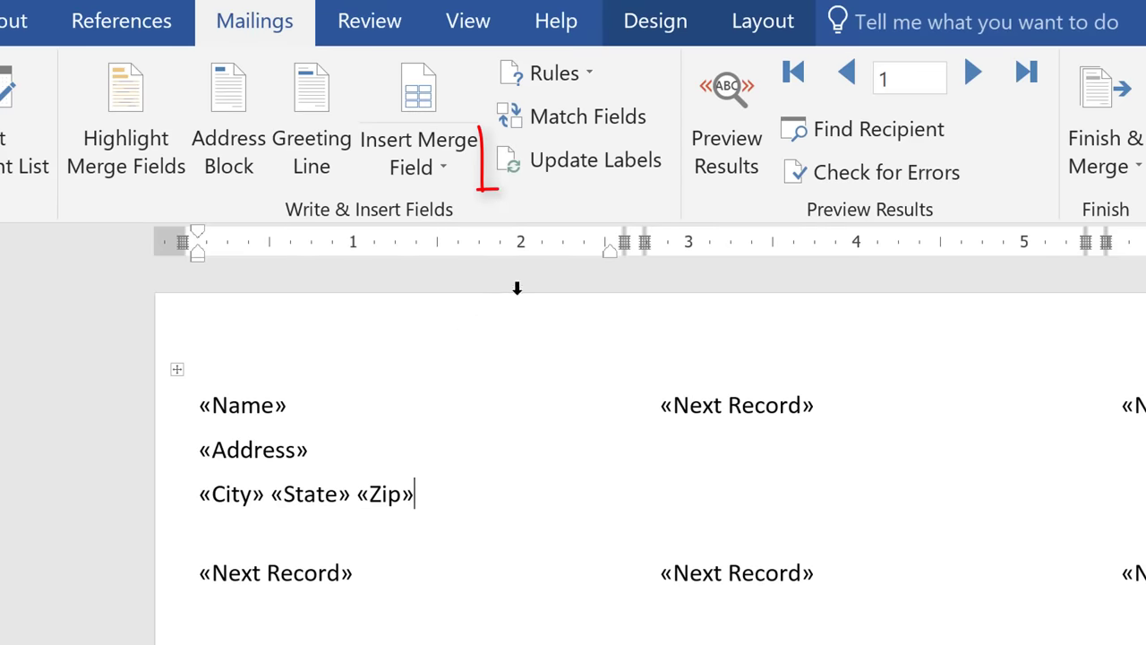
pyautogui.moveTo(594, 159)
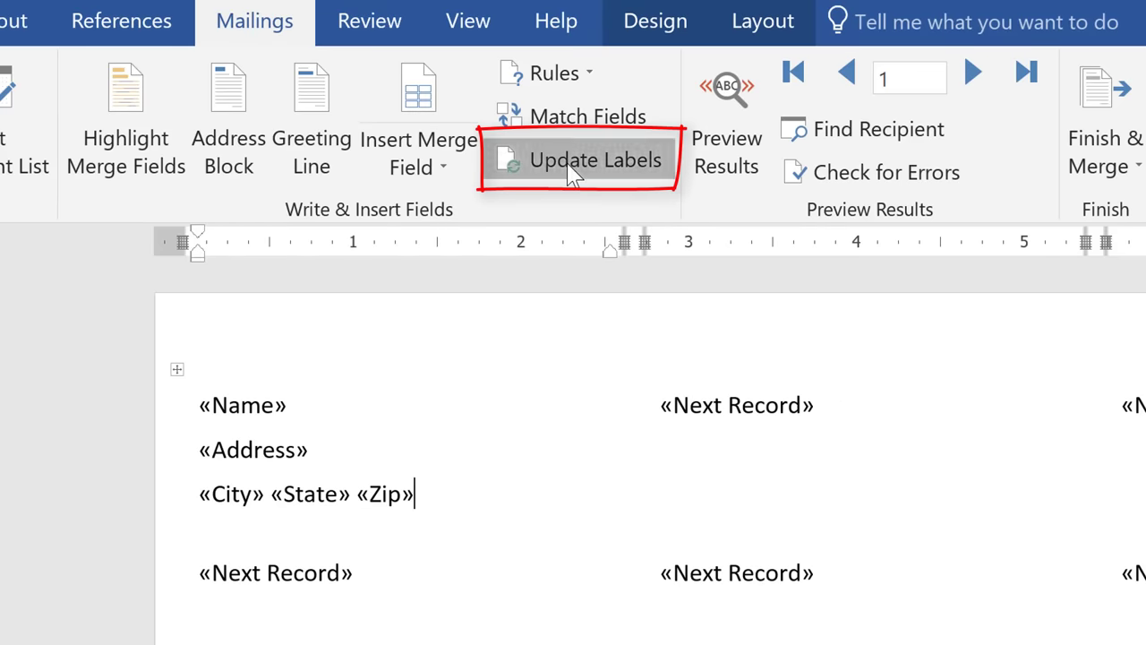
# Copy the first label's layout to all labels and preview them with real recipient data
pyautogui.click(595, 160)
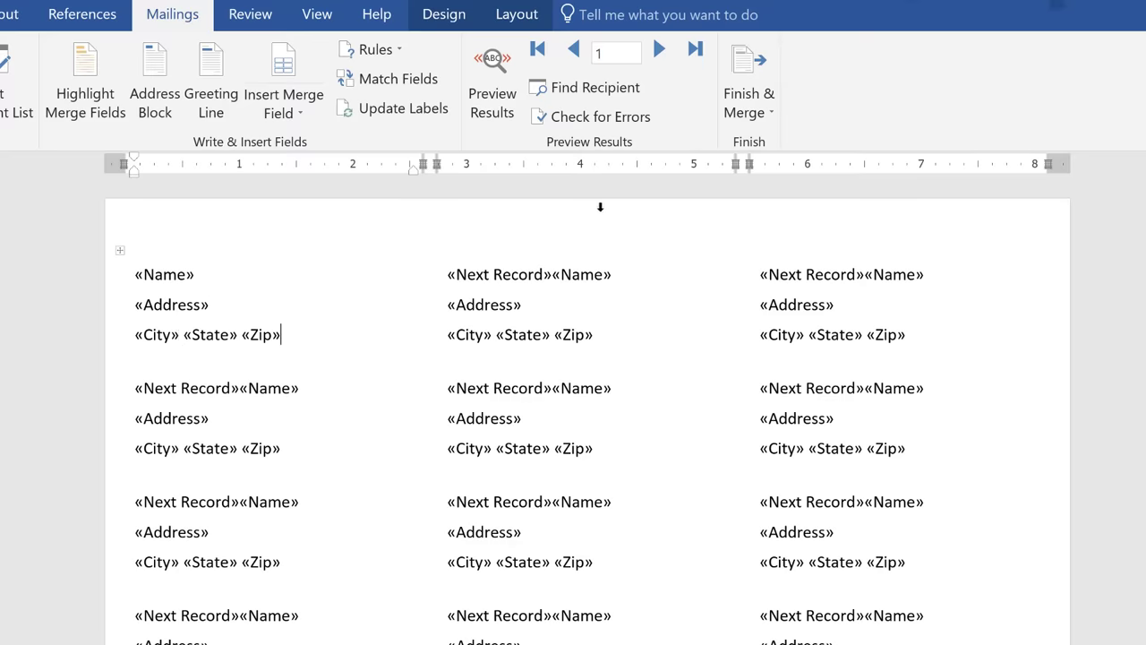
pyautogui.click(491, 90)
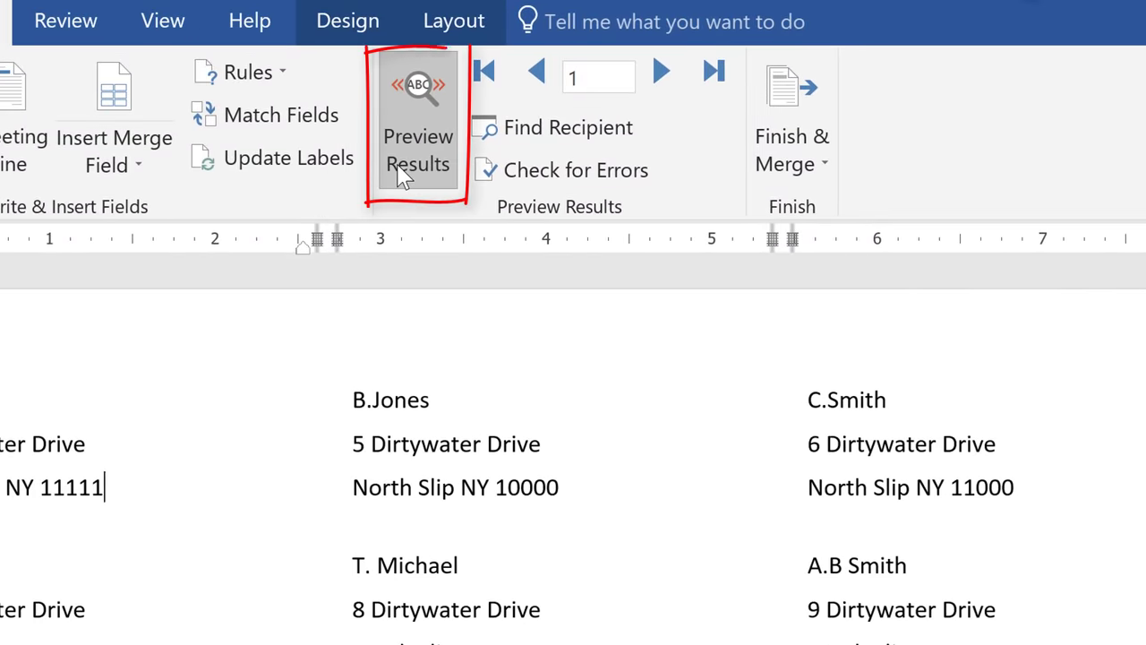
pyautogui.click(418, 125)
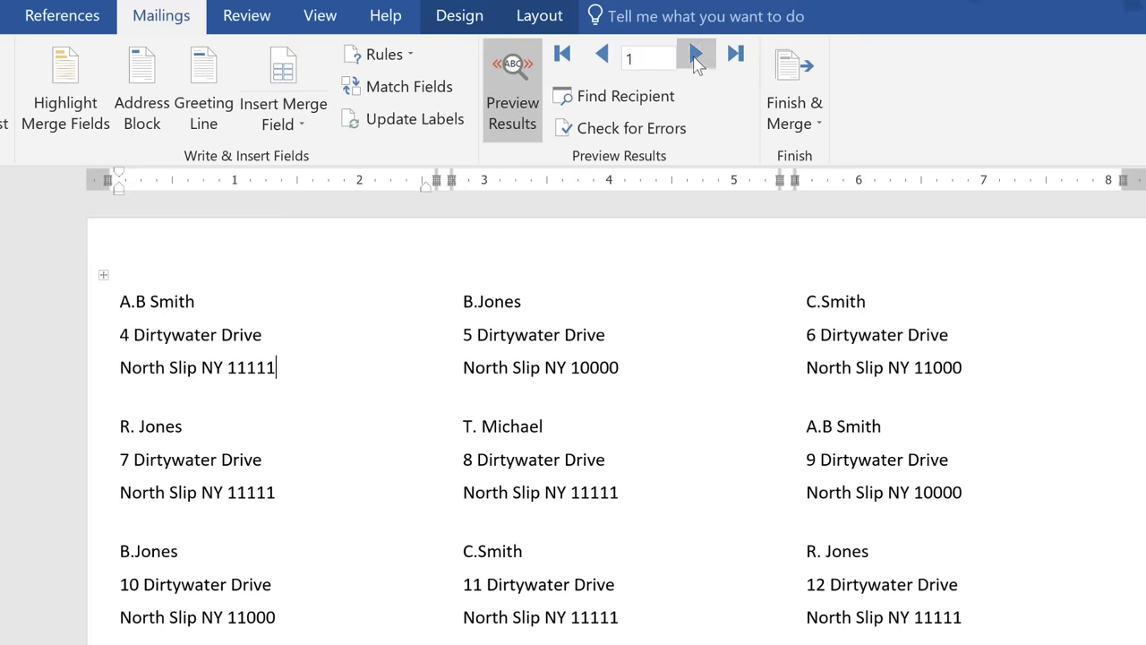
# Step to the next recipient record in the preview and back to the first
pyautogui.click(697, 53)
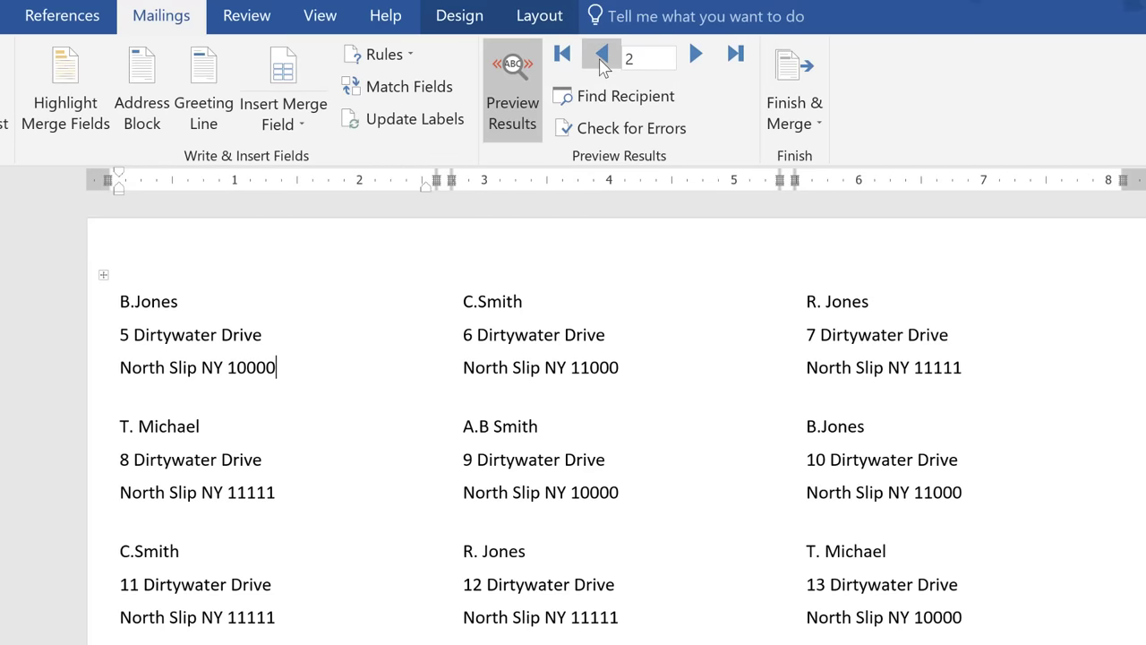
pyautogui.click(602, 55)
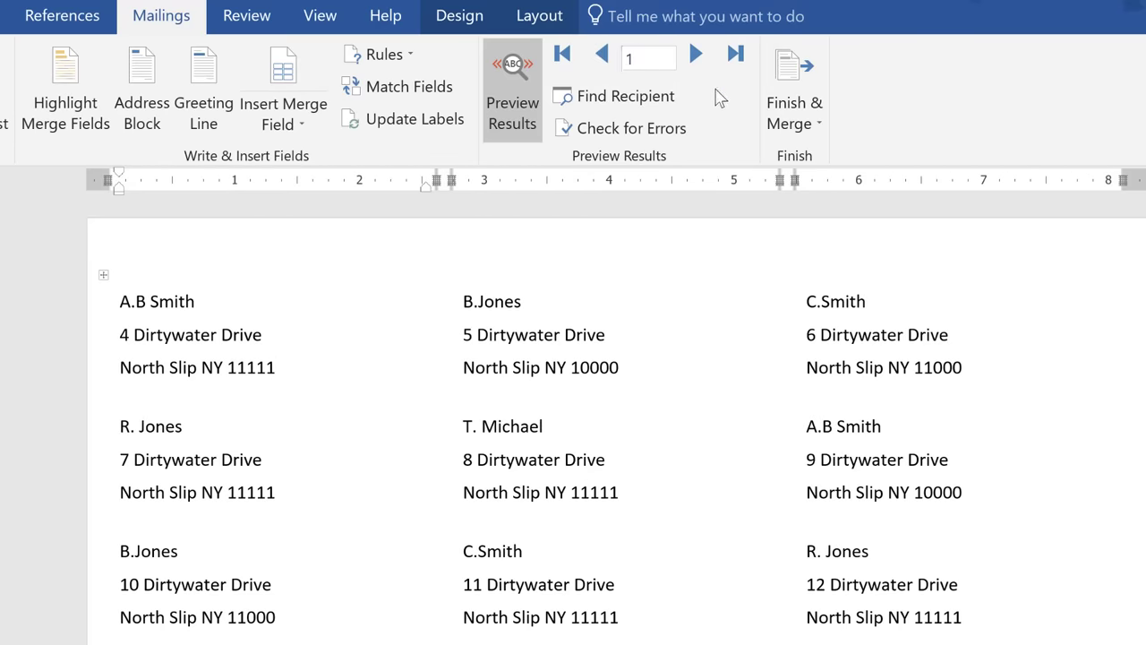
pyautogui.click(793, 102)
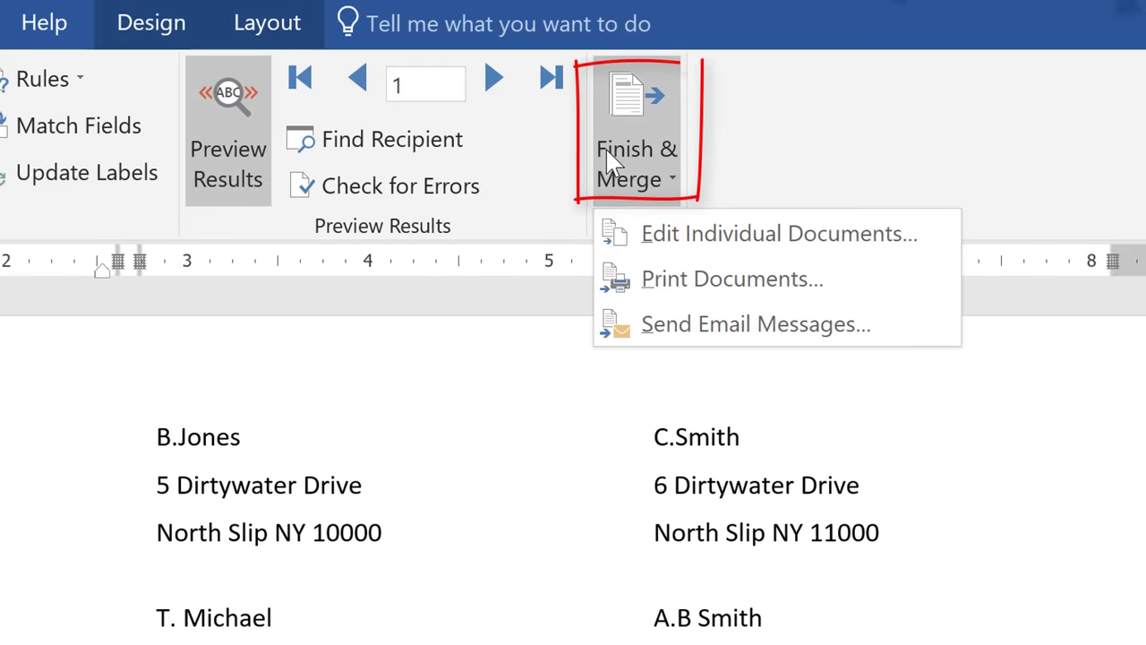
pyautogui.moveTo(716, 233)
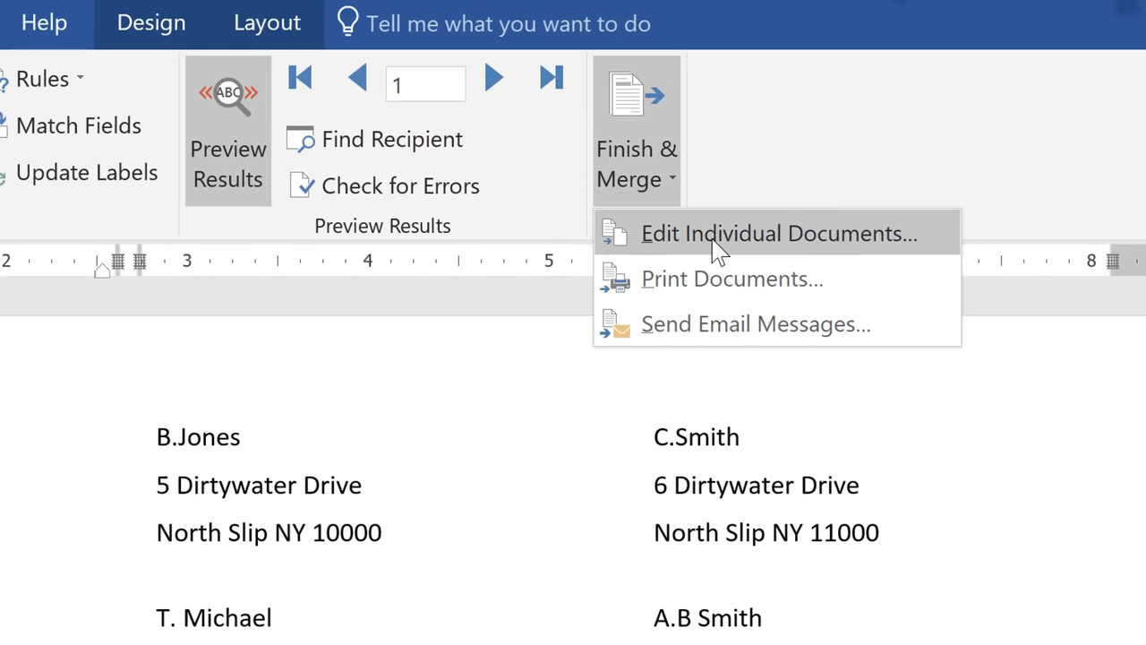
# Merge all records into a new editable document with Edit Individual Documents
pyautogui.click(776, 233)
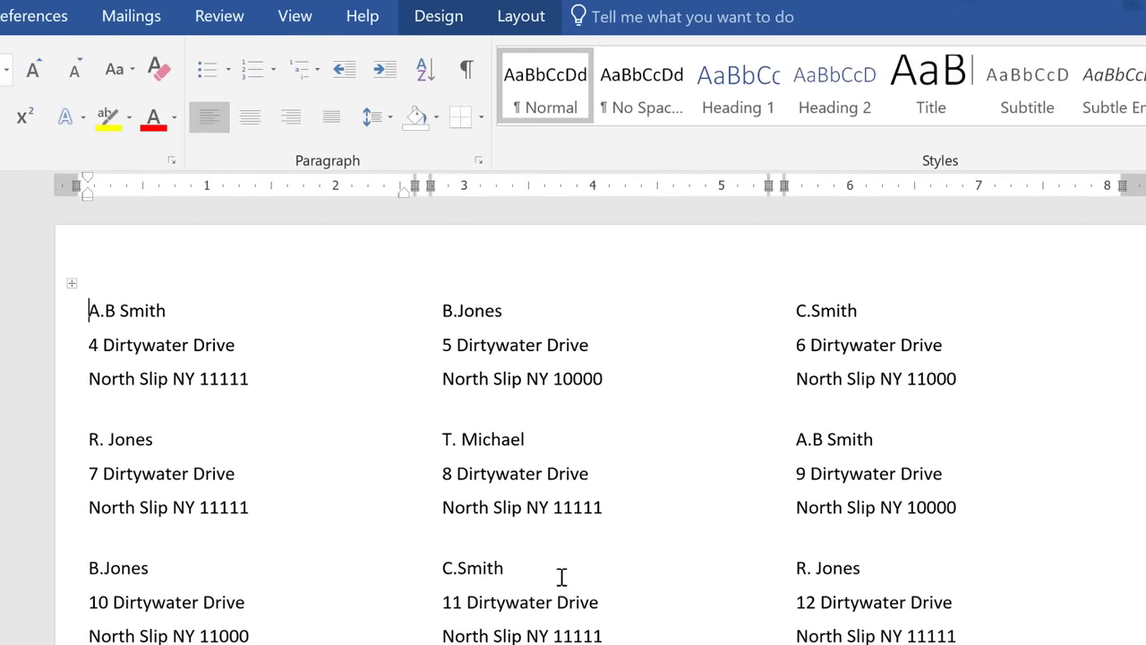
pyautogui.moveTo(9, 464)
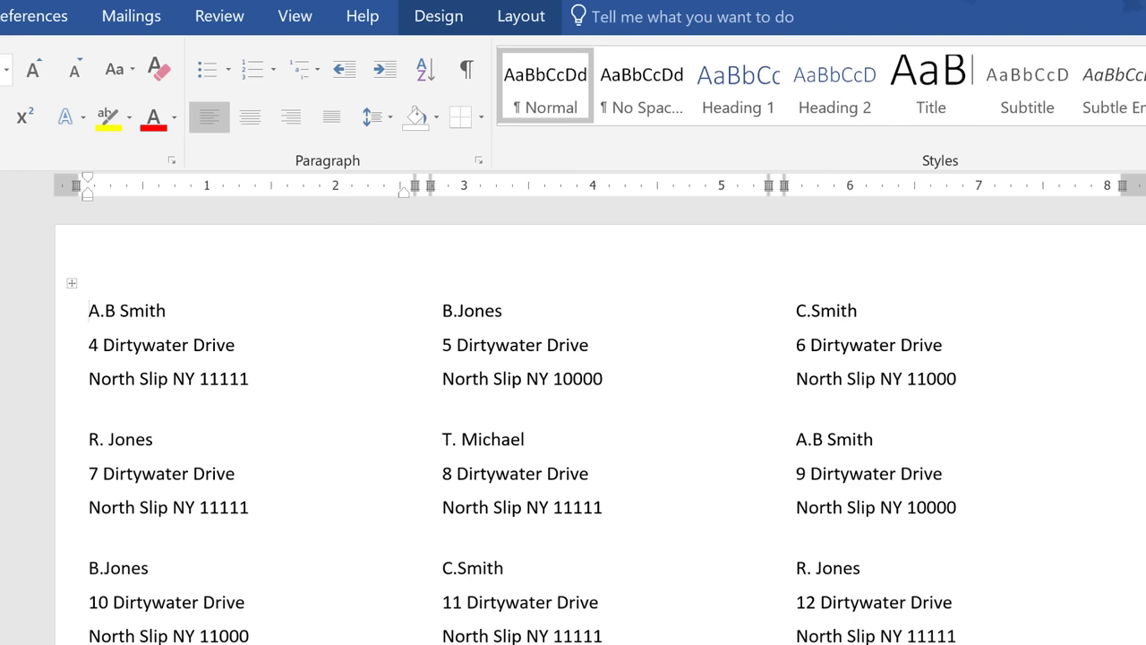
pyautogui.click(88, 311)
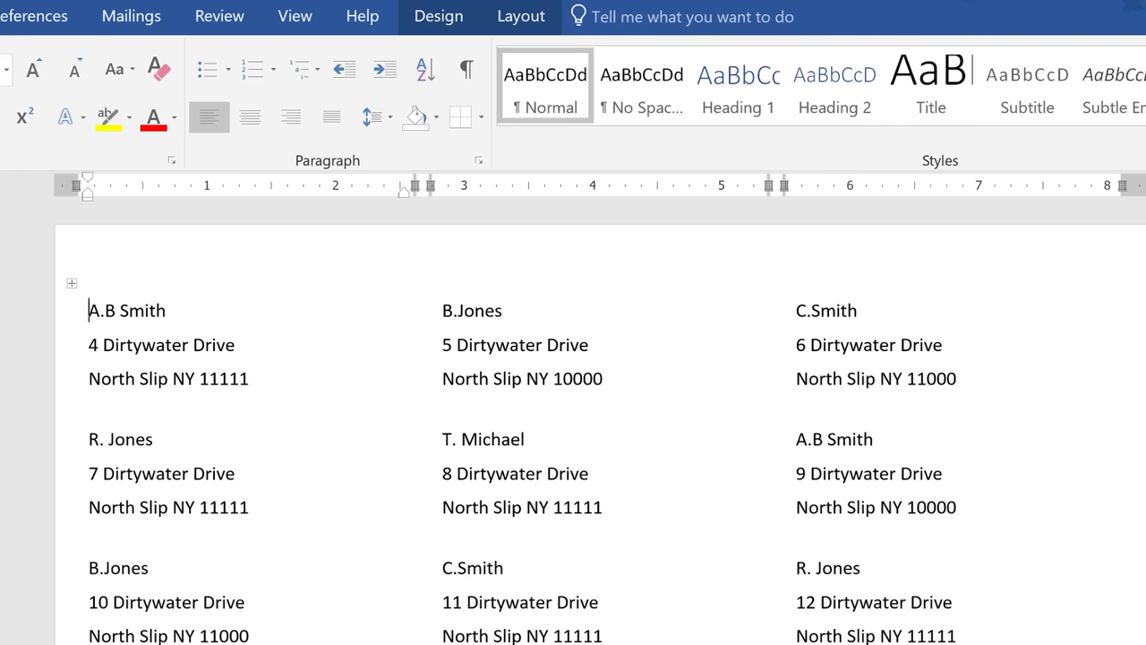
pyautogui.moveTo(88, 310)
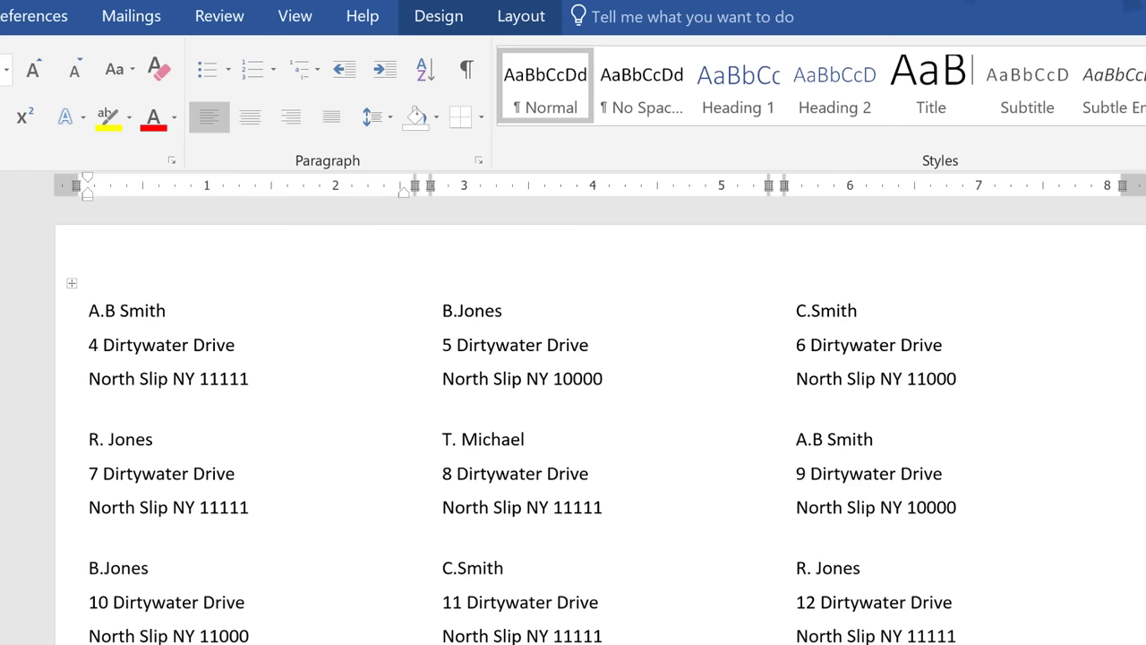